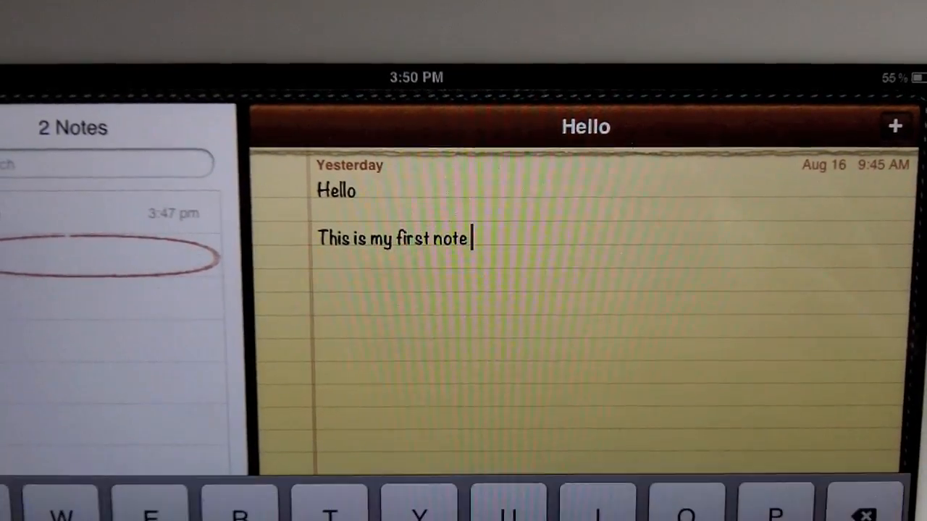
Extend the Hello note by typing "The note" after the existing text
text(The)
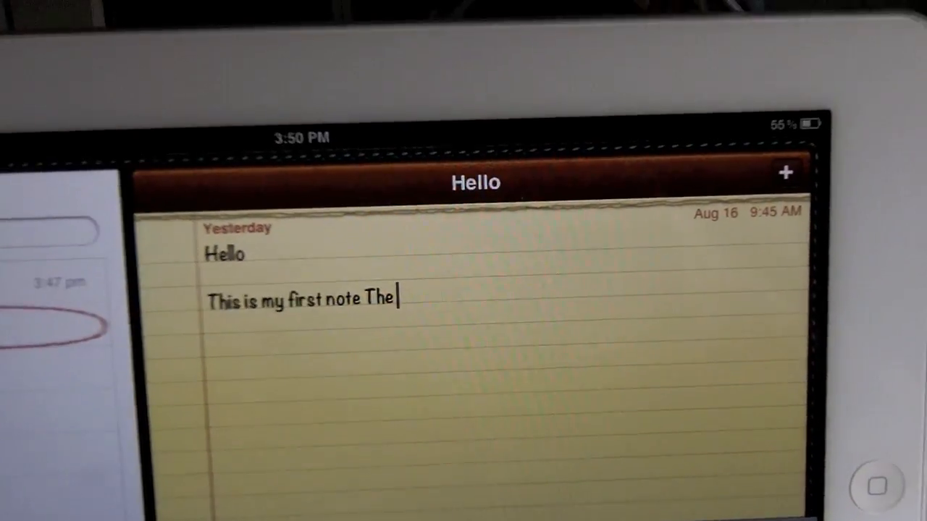
text(not)
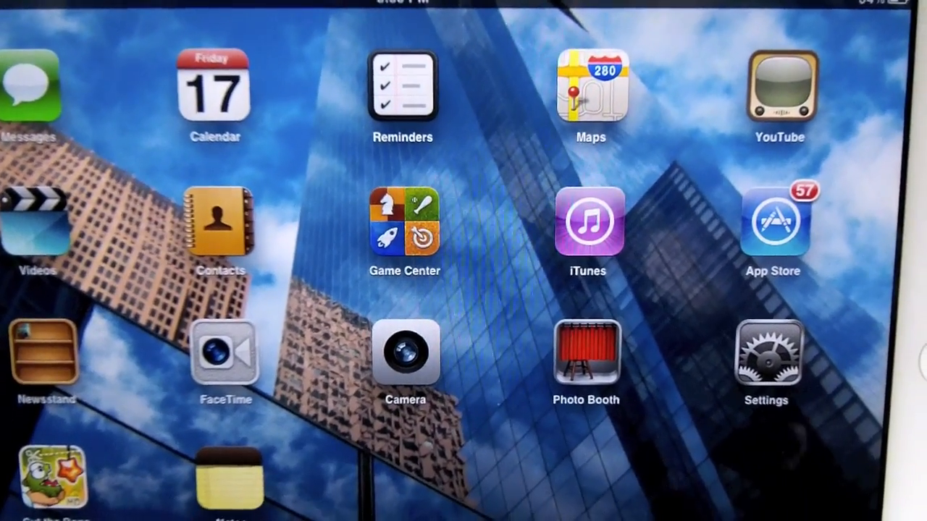
Open the device Settings to reach the iCloud sync toggles
click(766, 354)
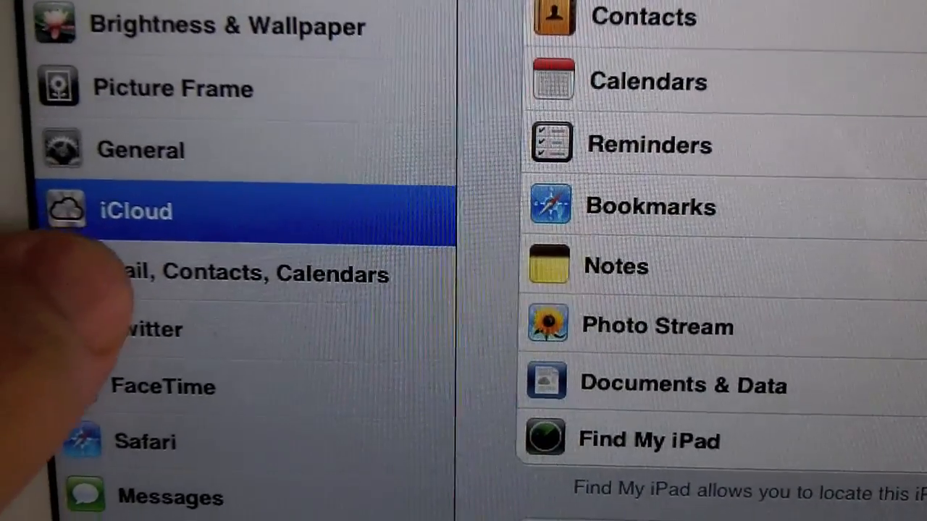
Reopen the Notes app to the Hello note reading "This is my first note The note"
click(231, 273)
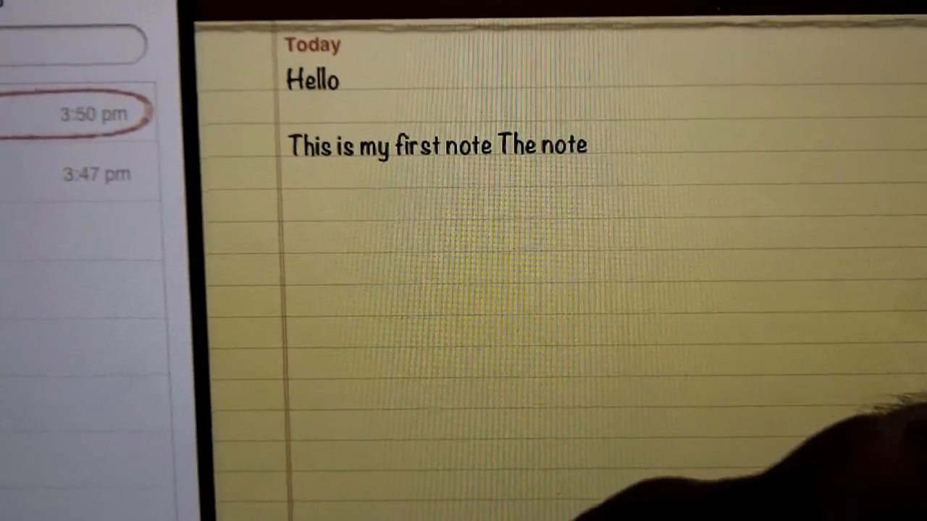
Type a new note titled "Note three" with the body "Hello" and finish editing
text(No)
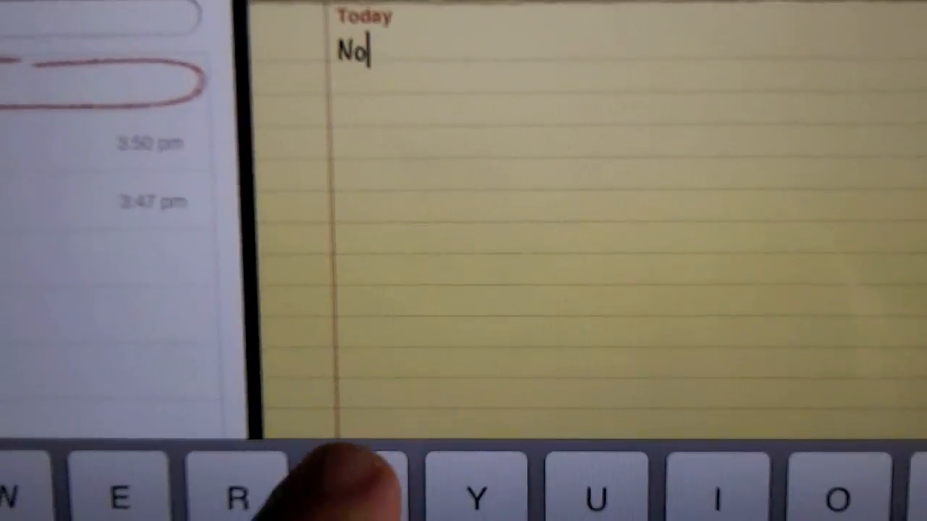
text(te thr)
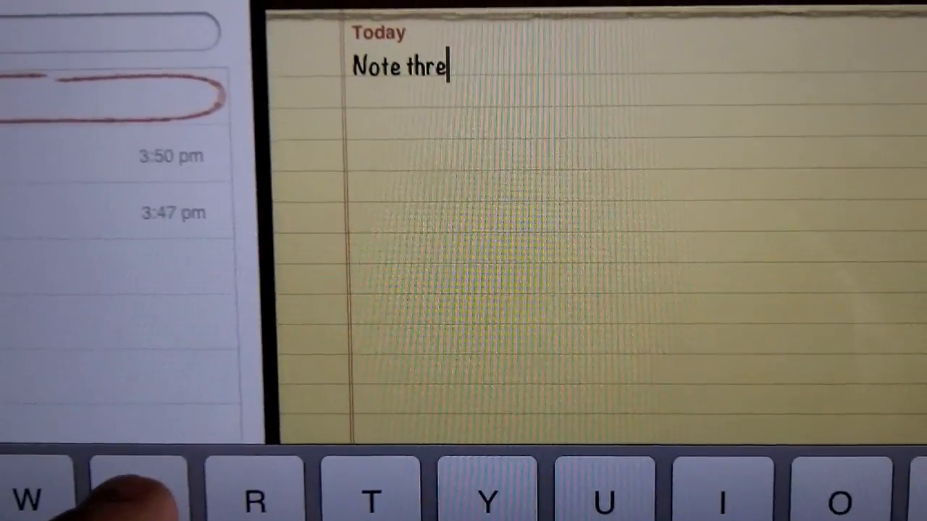
text(e)
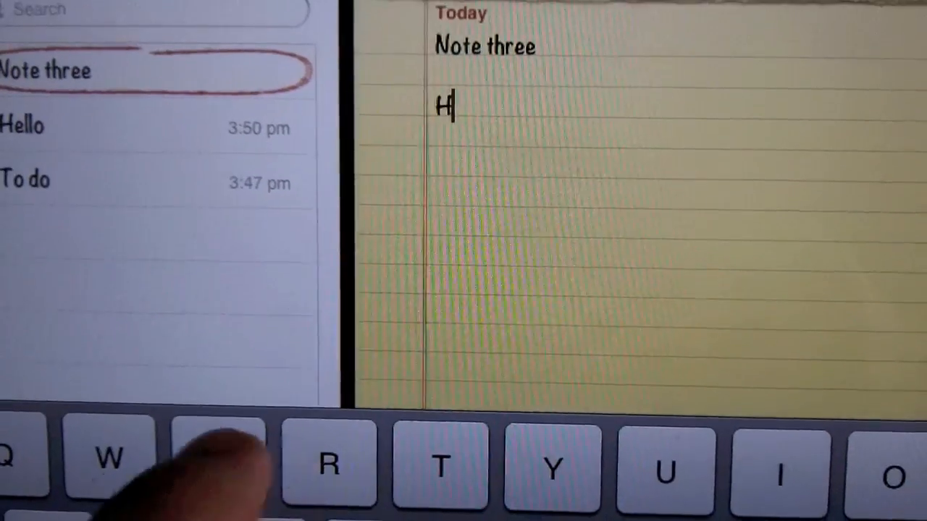
text(ello)
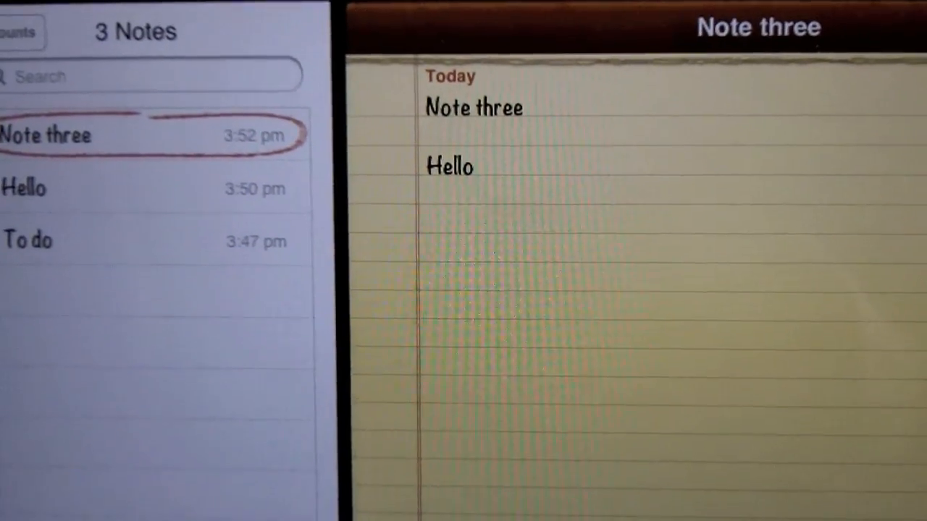
click(34, 177)
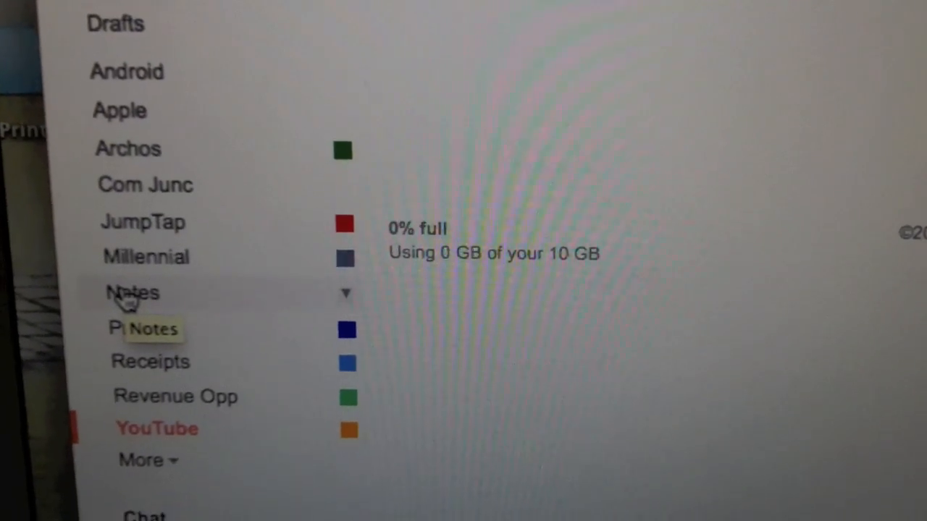
Open the synced Note three message in Gmail, then return to the Notes label list
scroll(down, 3)
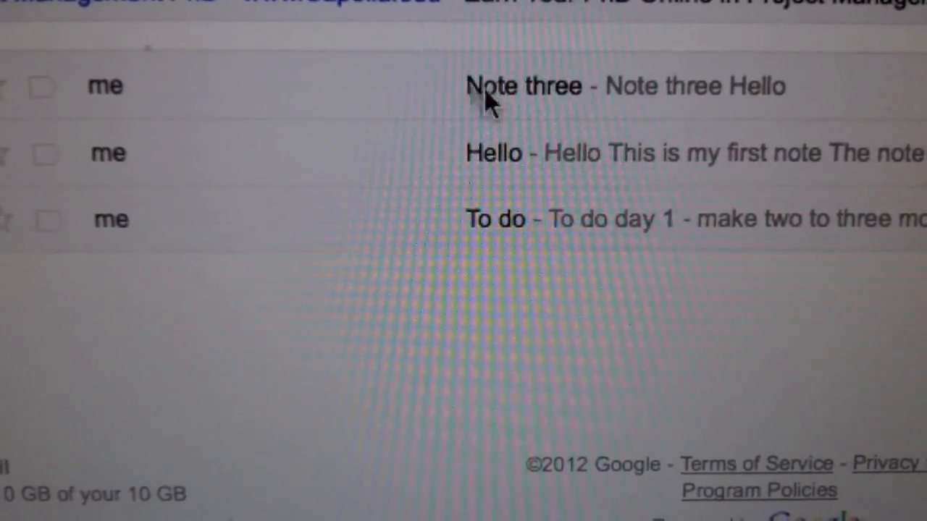
click(521, 85)
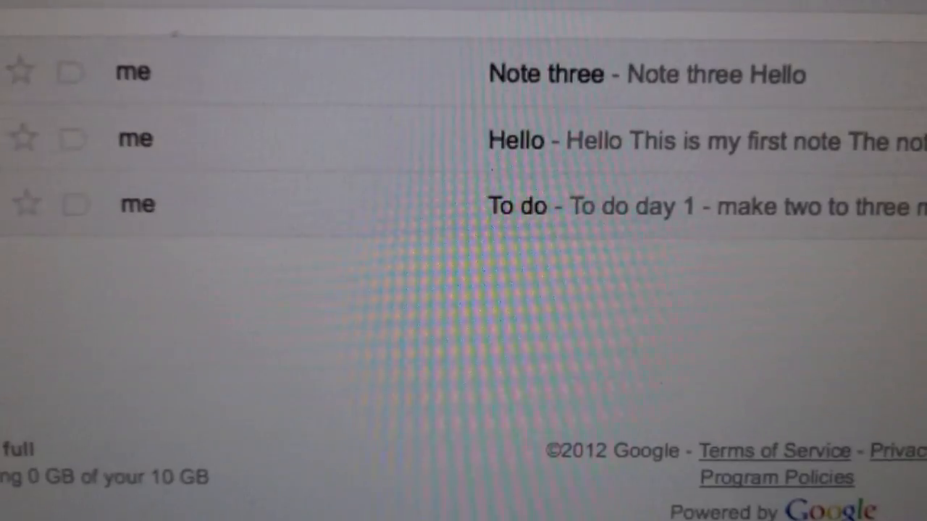
click(516, 140)
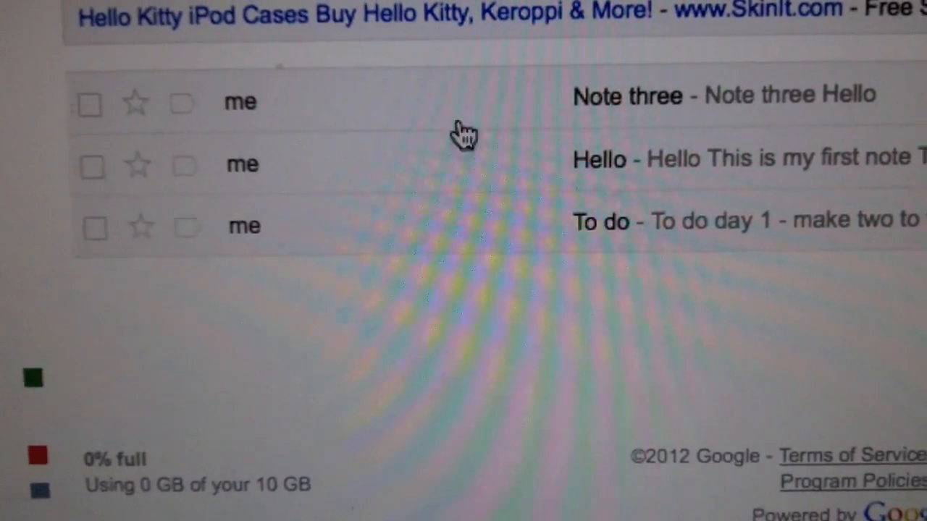
Tick the checkbox beside the Note three message in the Notes label
scroll(down, 3)
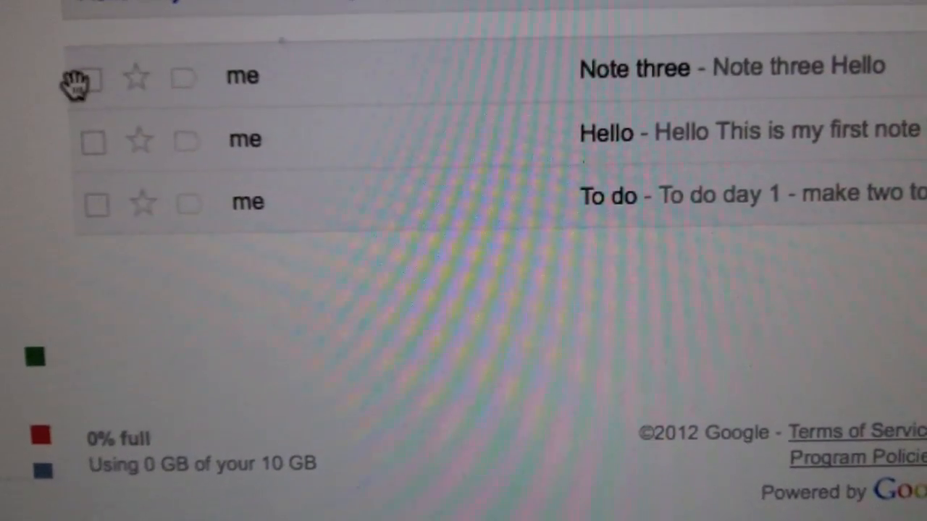
click(82, 78)
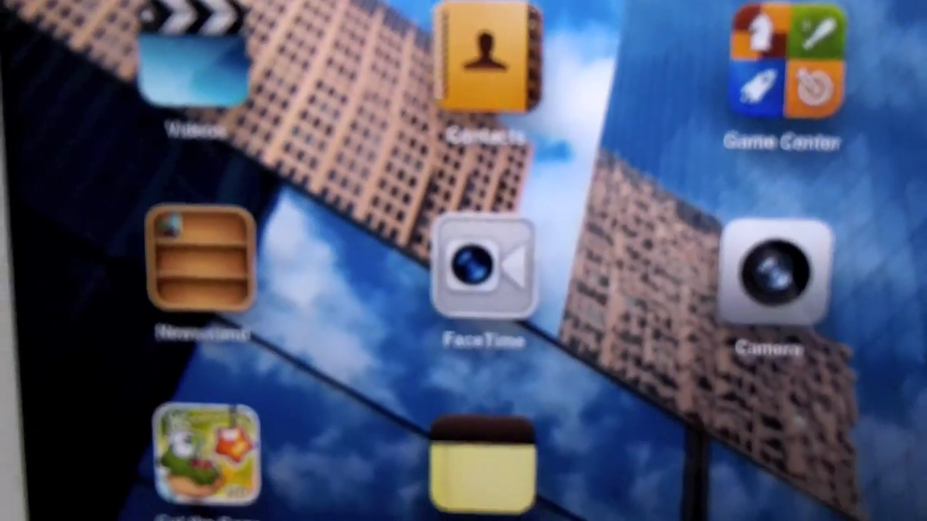
Open the Notes app from the home screen to check Note three, Hello and To do
click(489, 463)
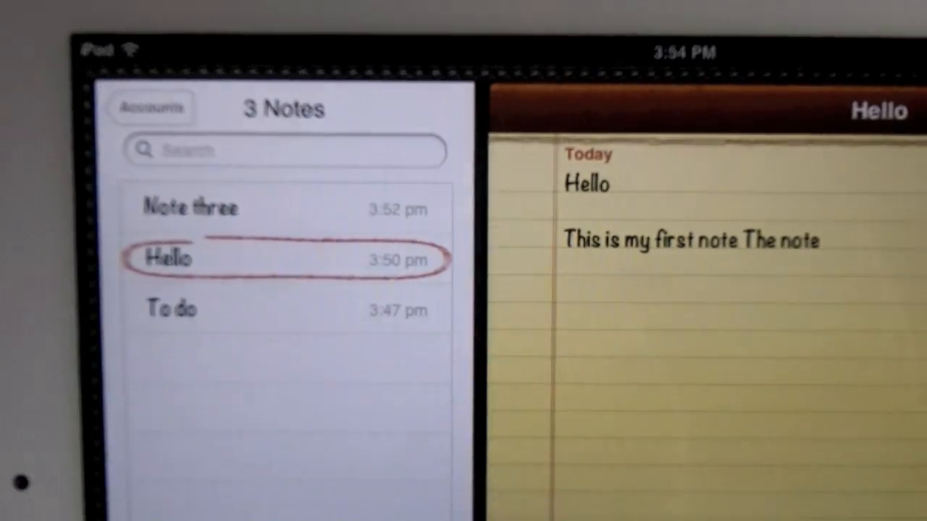